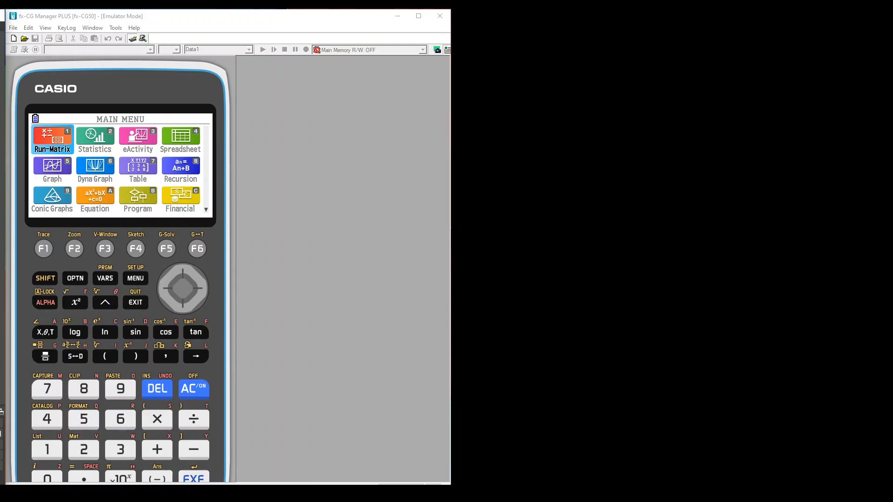
# Open System Manager from the calculator's Main Menu System icon
pyautogui.click(52, 199)
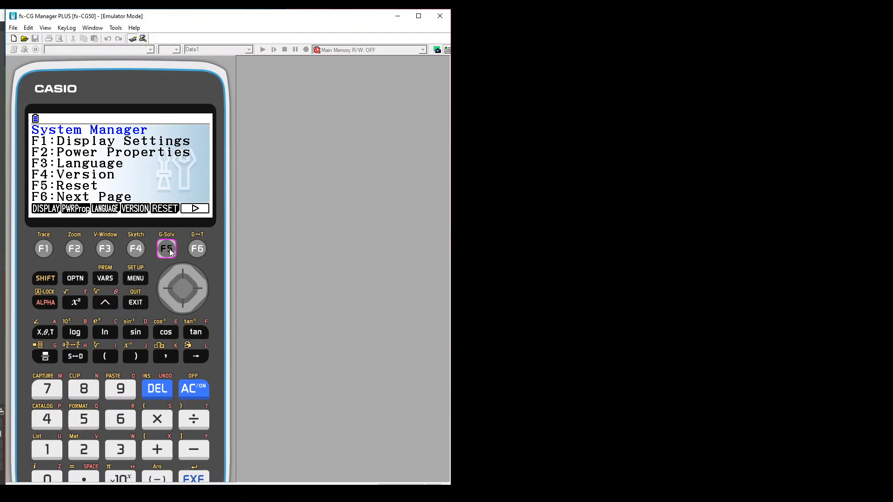
# Enter the RESET options and advance to the second page listing Initialize All
pyautogui.click(166, 248)
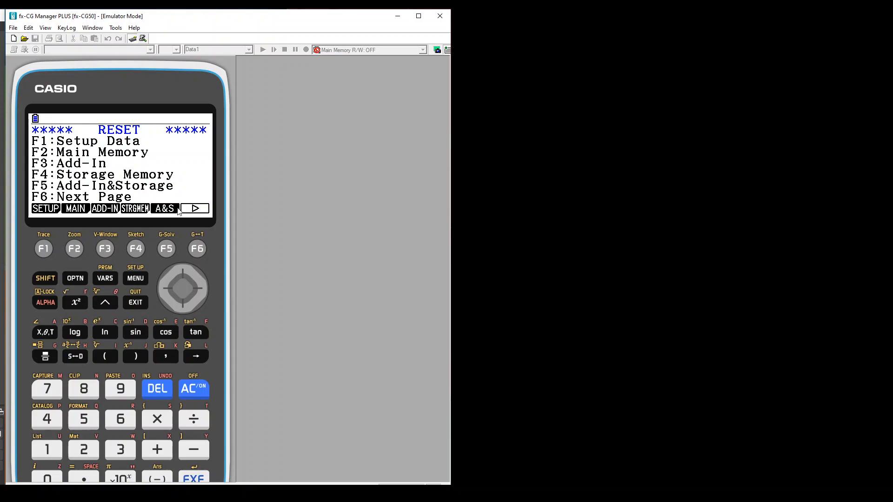
pyautogui.click(196, 248)
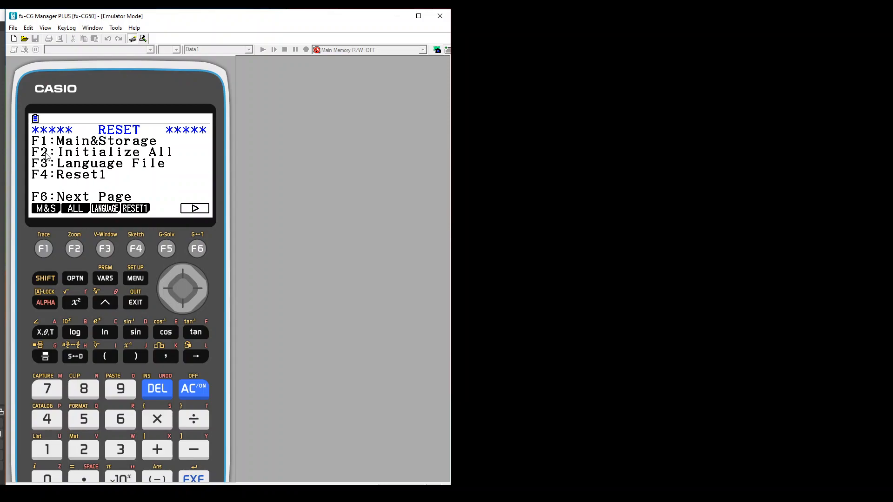
pyautogui.moveTo(83, 190)
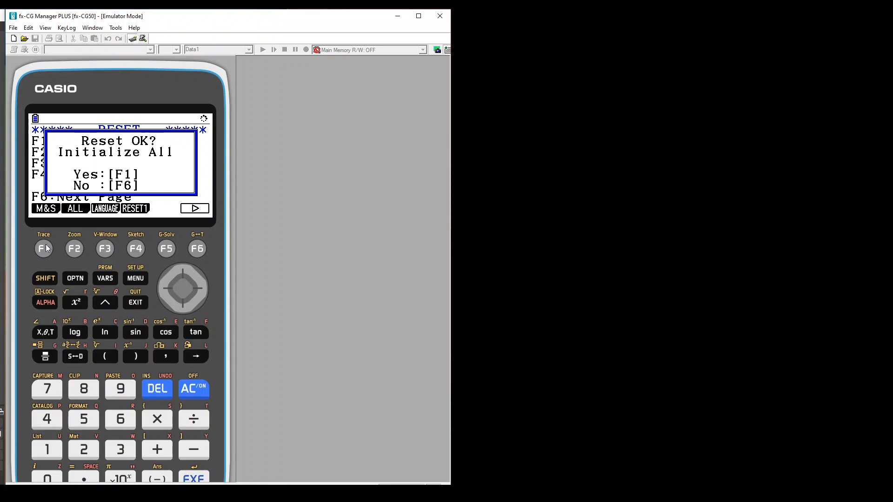
# Confirm Reset OK for Initialize All and dismiss the Reset! completion message
pyautogui.click(44, 248)
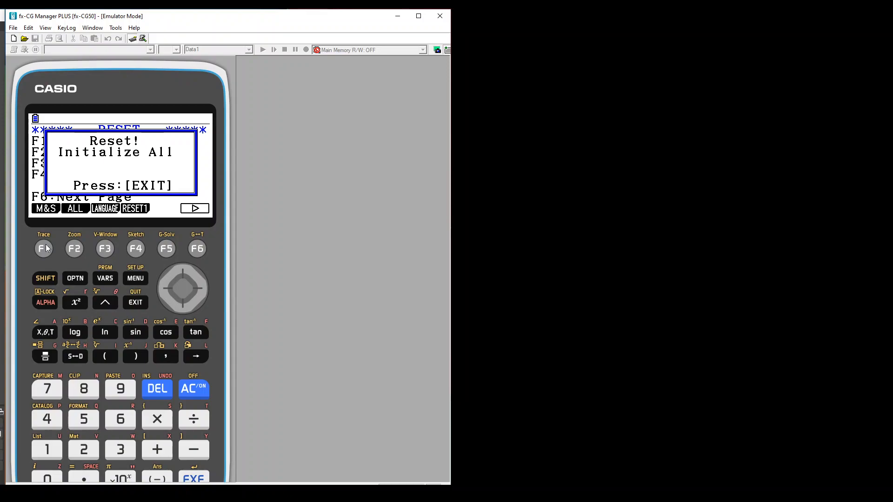
pyautogui.click(136, 302)
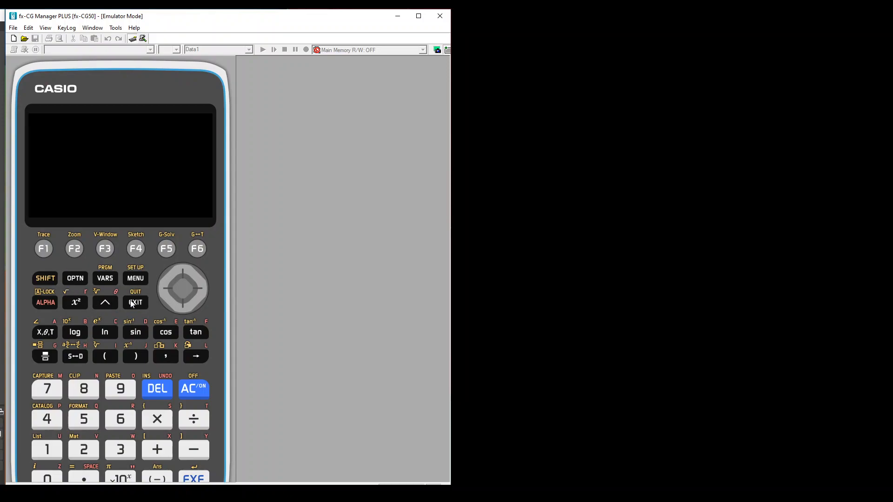
# Continue through the restart until the Main Menu of app icons reappears
pyautogui.click(193, 389)
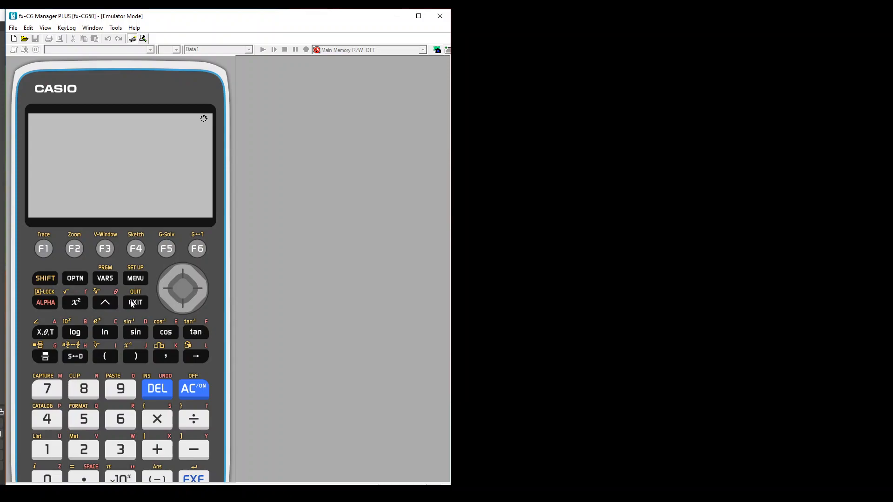
pyautogui.click(134, 278)
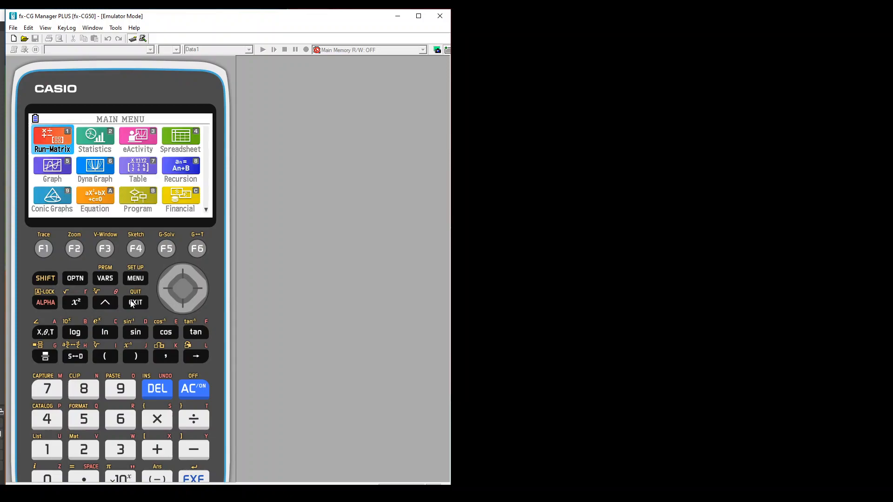